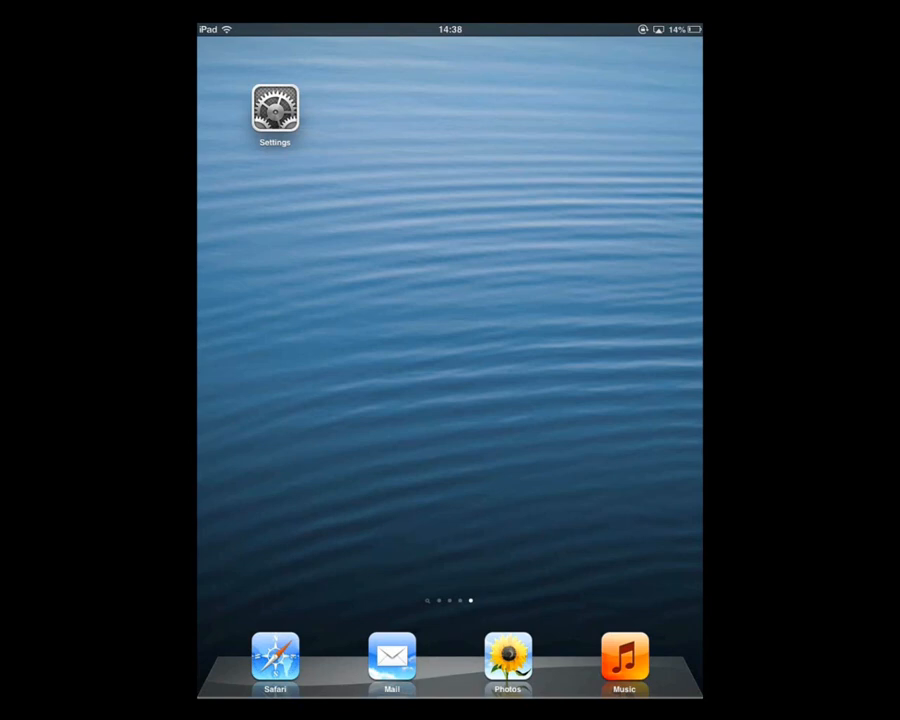
Step: Reach the Add Account list under Mail, Contacts, Calendars in Settings
left_click(274, 110)
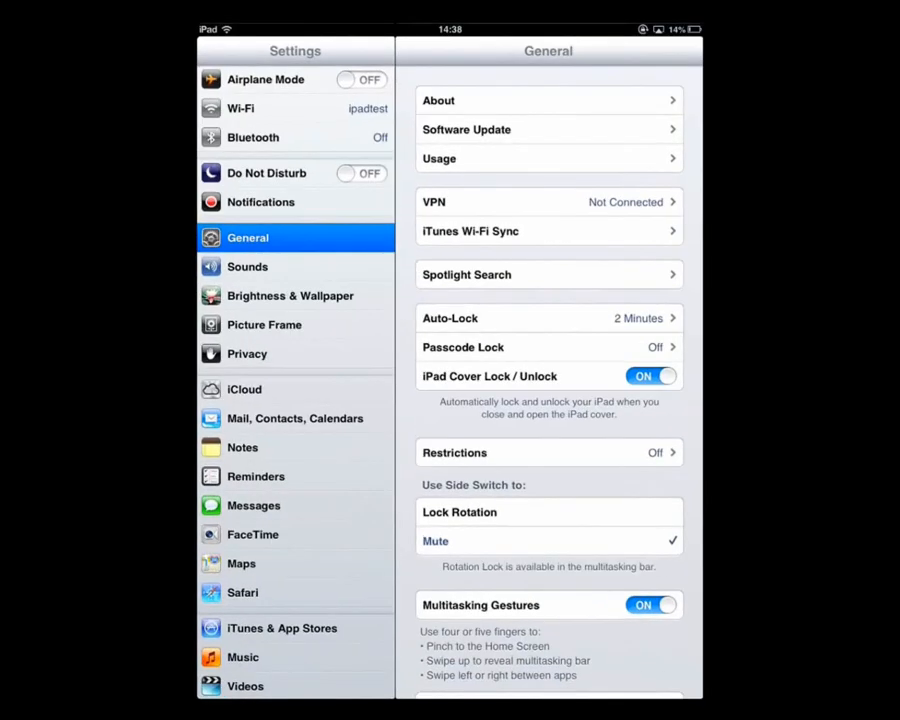
left_click(294, 418)
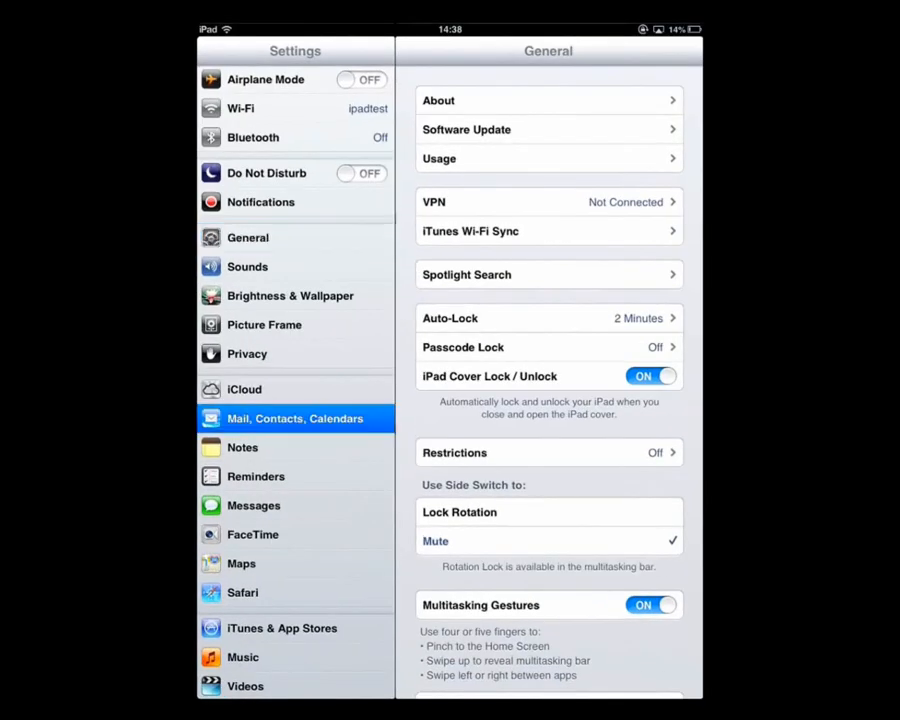
left_click(294, 418)
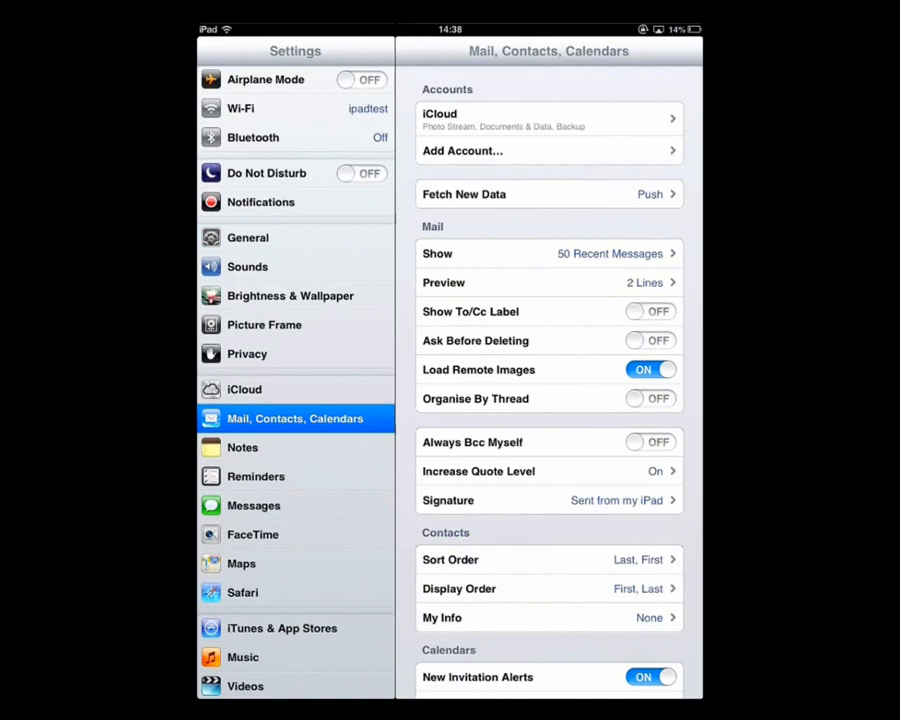
left_click(548, 152)
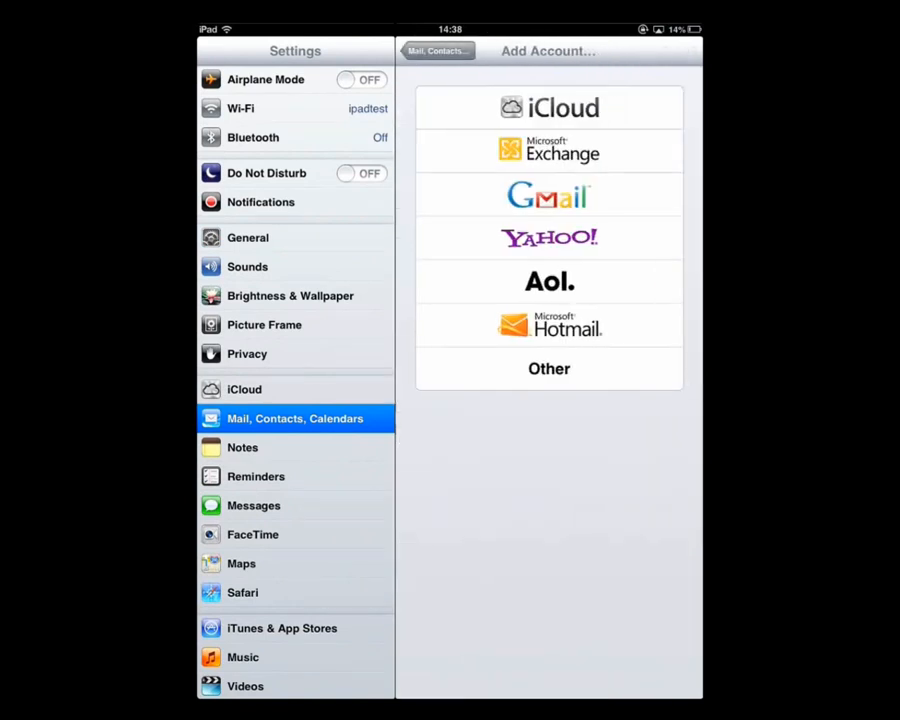
Step: Choose Microsoft Exchange and submit the university email, password and description 'Exchange'
left_click(548, 148)
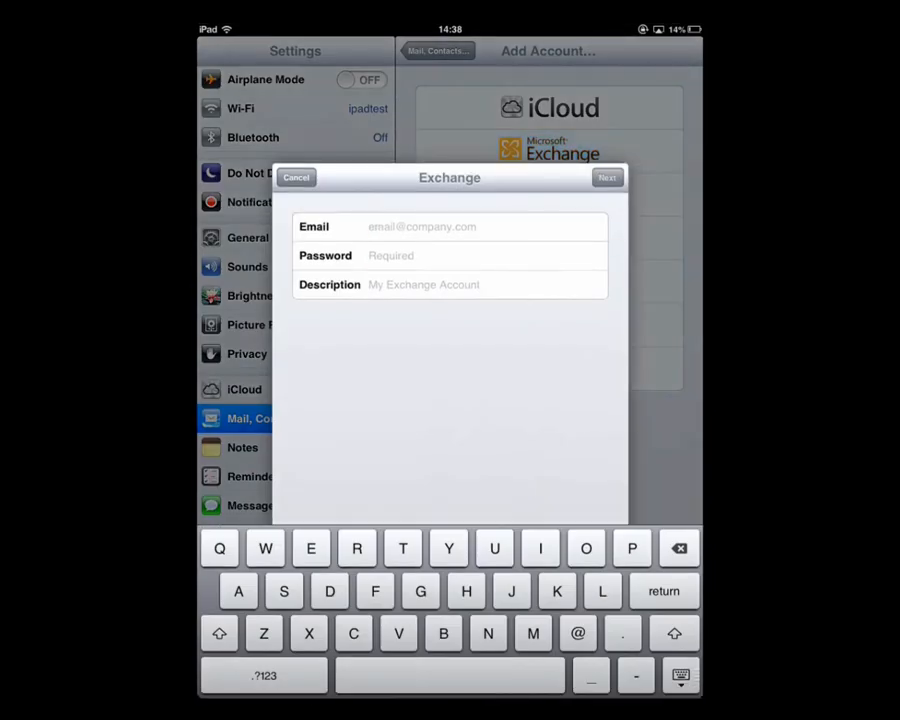
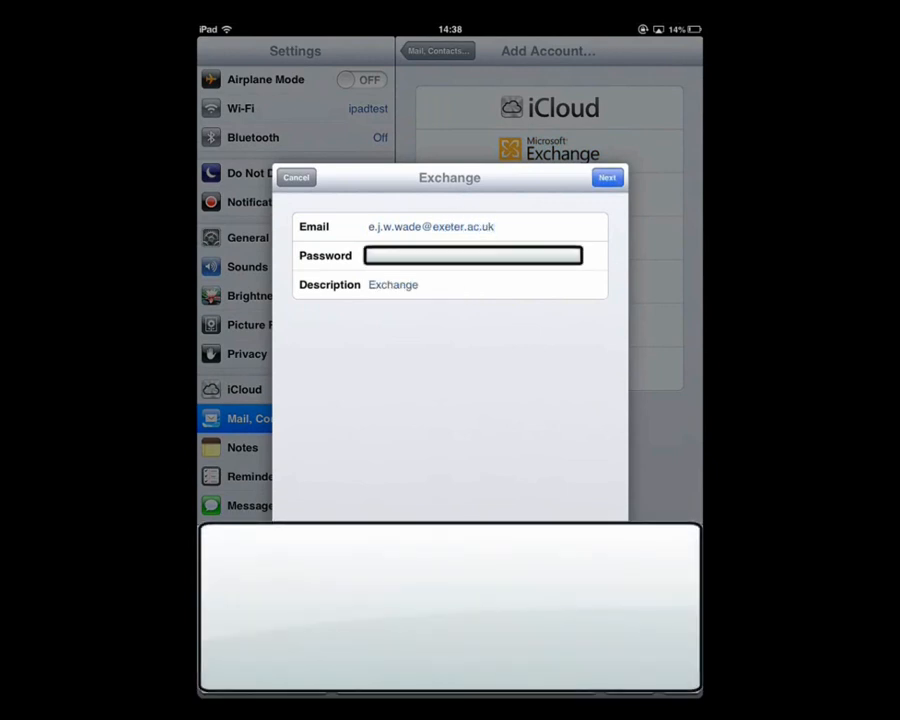
left_click(392, 284)
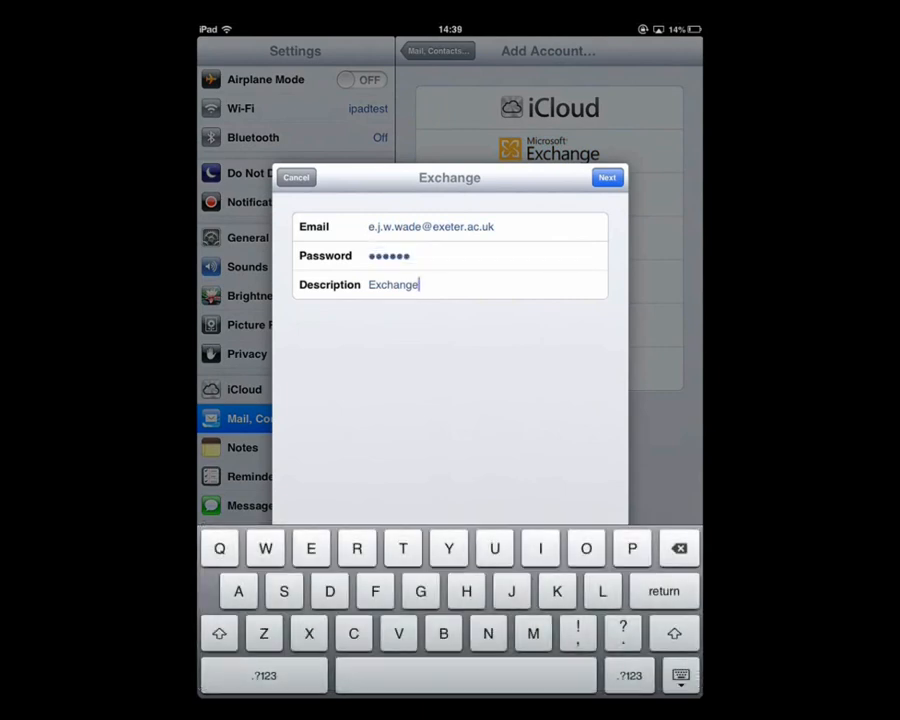
left_click(608, 176)
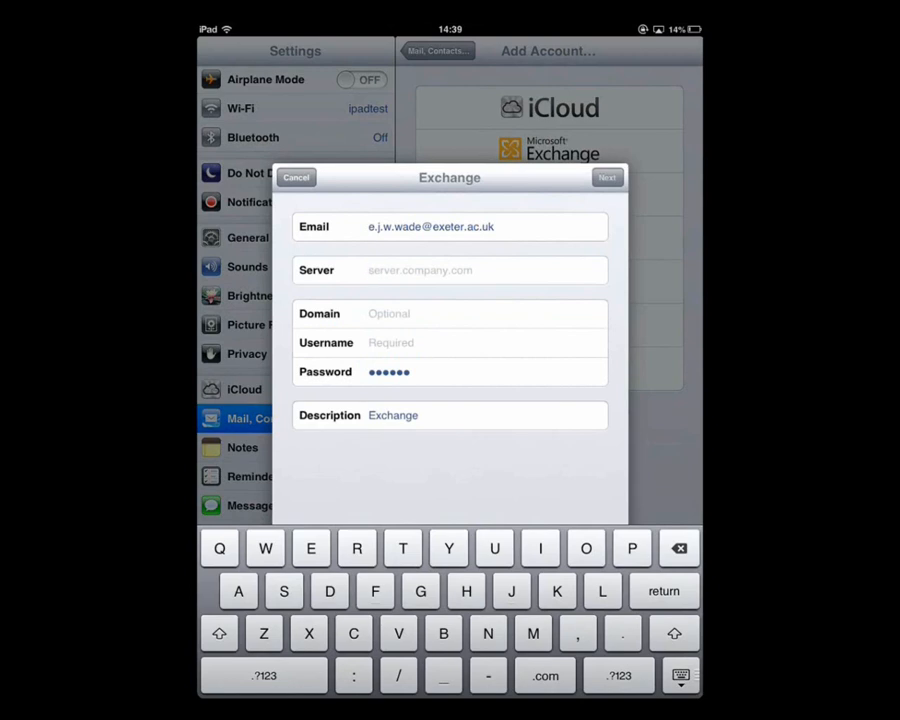
type("owa")
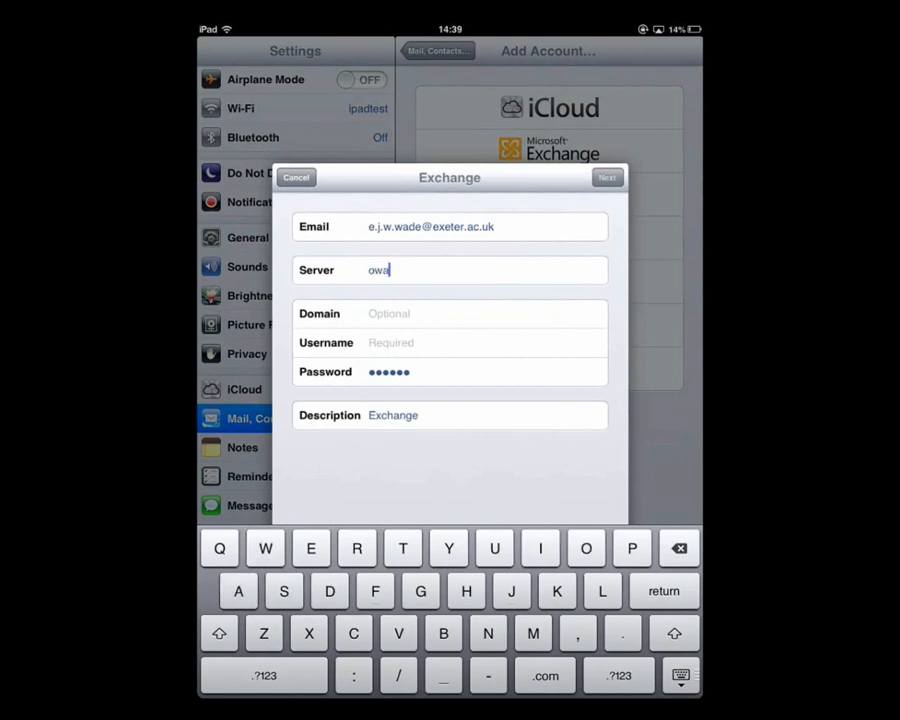
type(".ex.ac.uk")
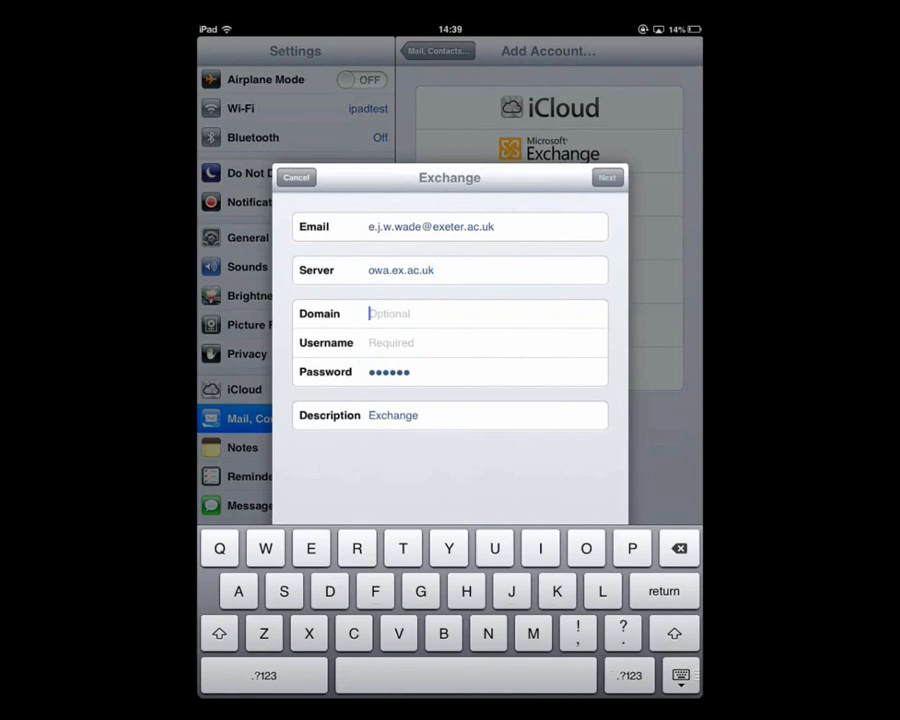
type("isa")
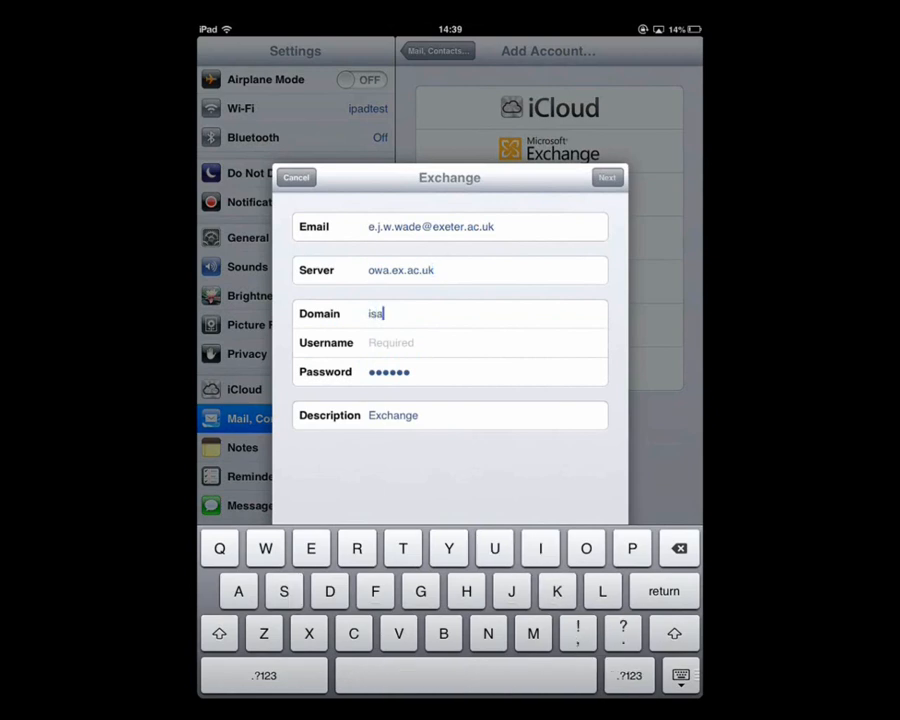
type("d")
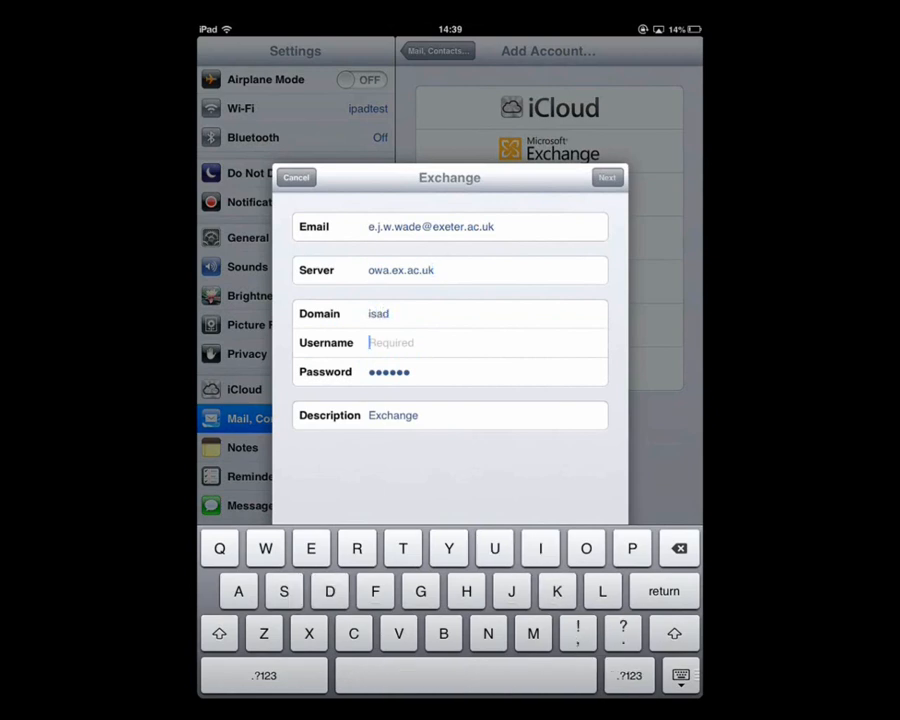
type("ejwd")
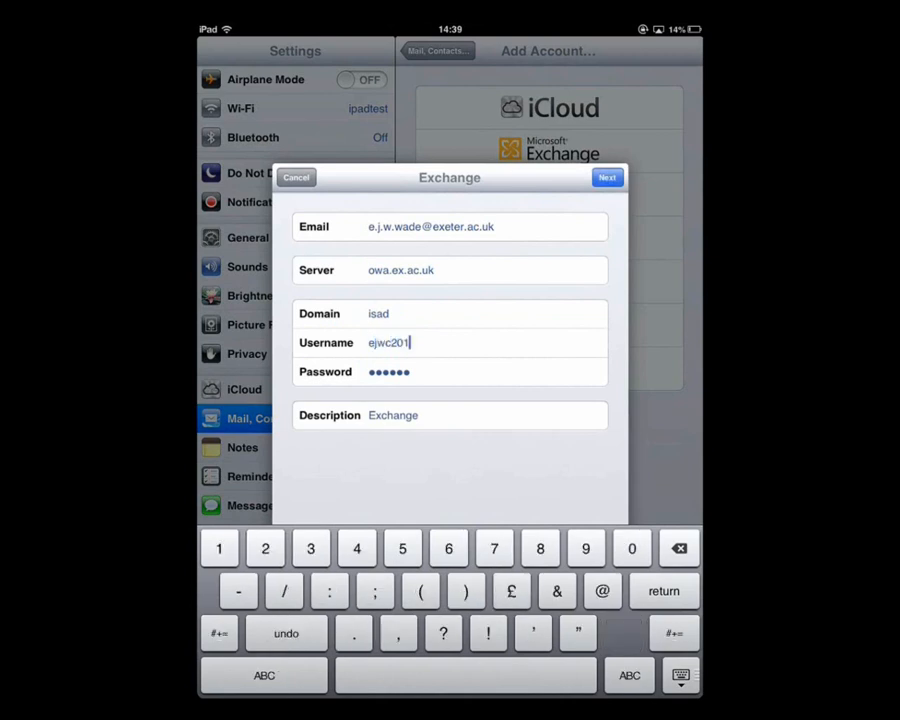
left_click(608, 176)
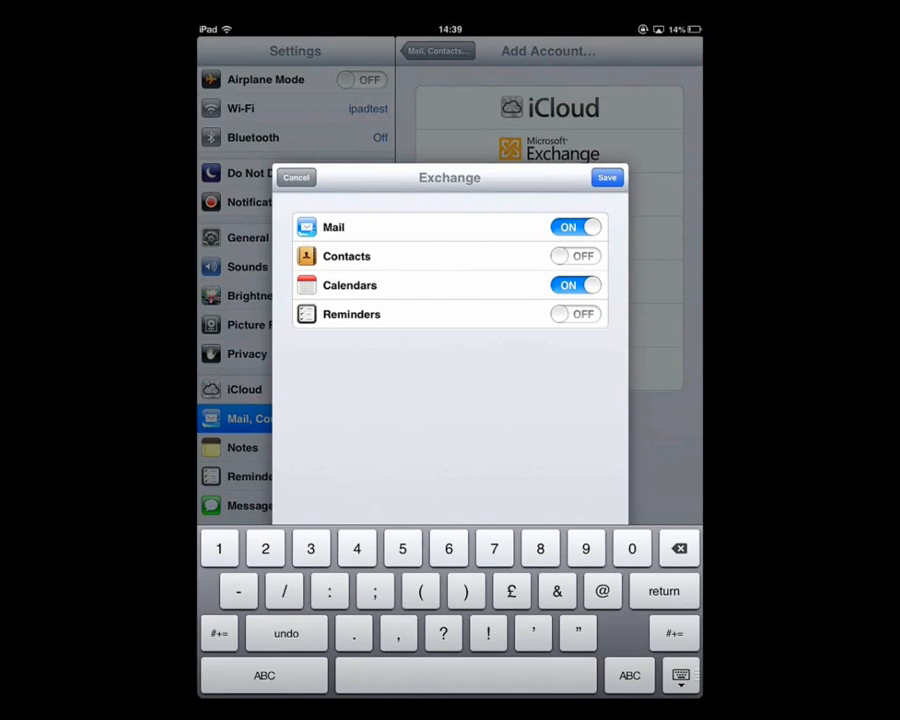
Step: Save the Exchange account with Mail and Calendars on, Contacts and Reminders off
left_click(606, 176)
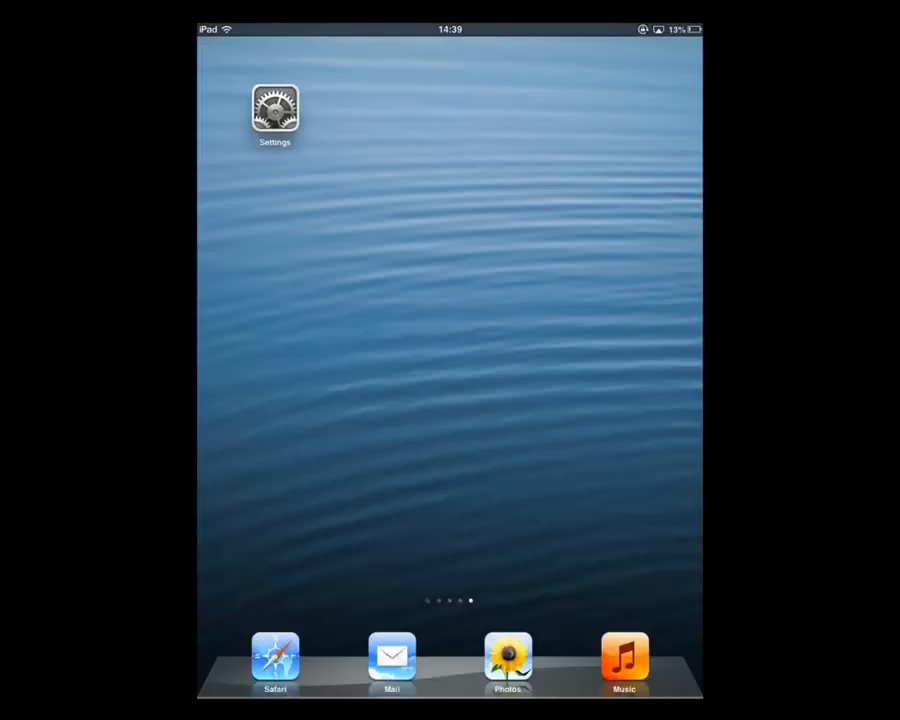
Step: Return to Settings from the home screen, triggering the new passcode prompt
left_click(392, 656)
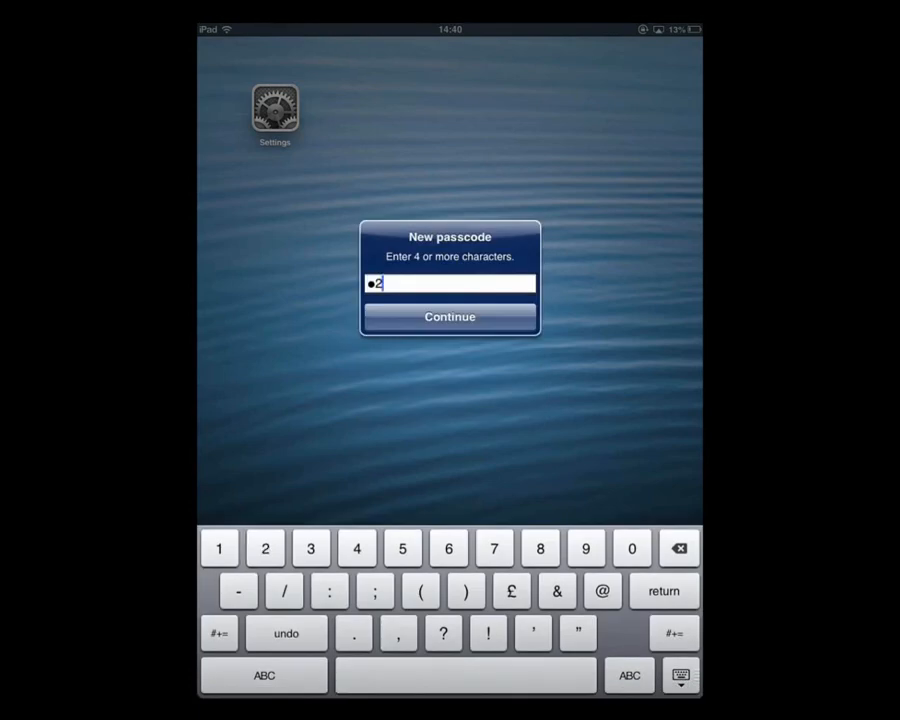
Step: Enter the new passcode, confirm it by re-entry and save it
left_click(448, 316)
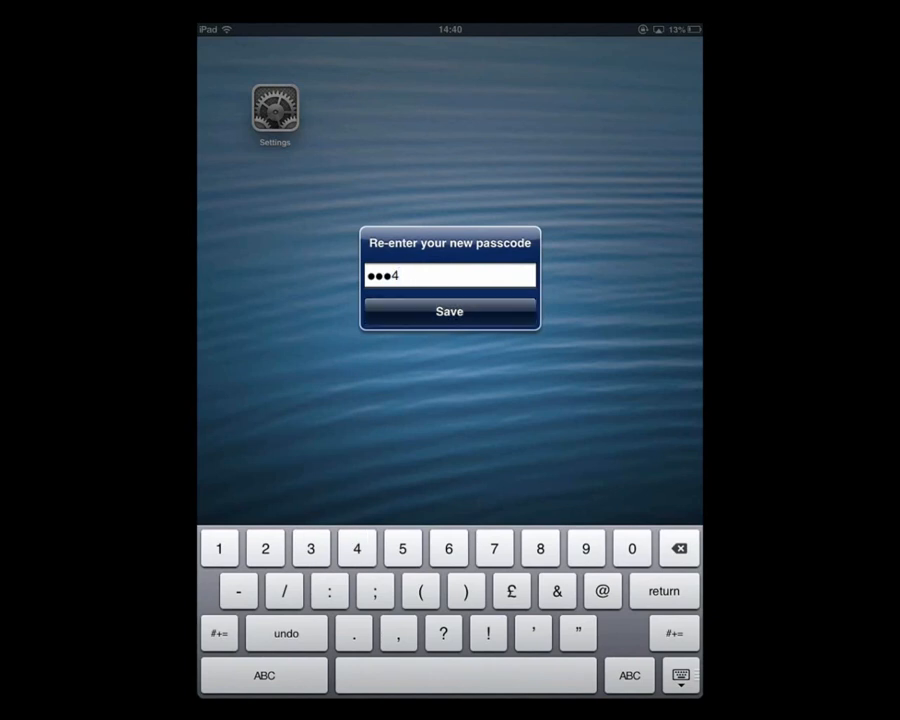
left_click(448, 312)
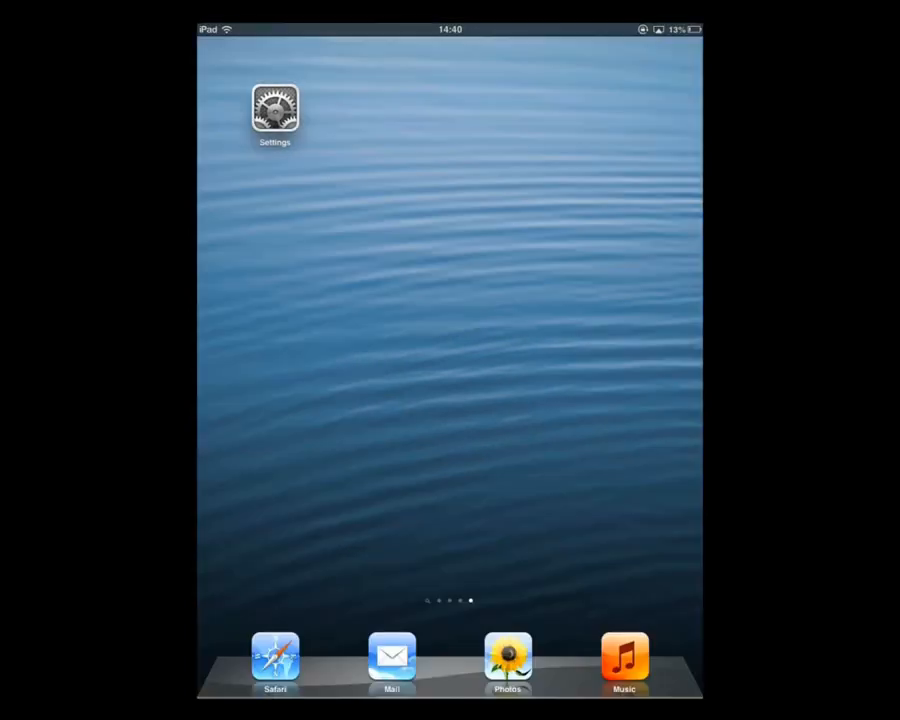